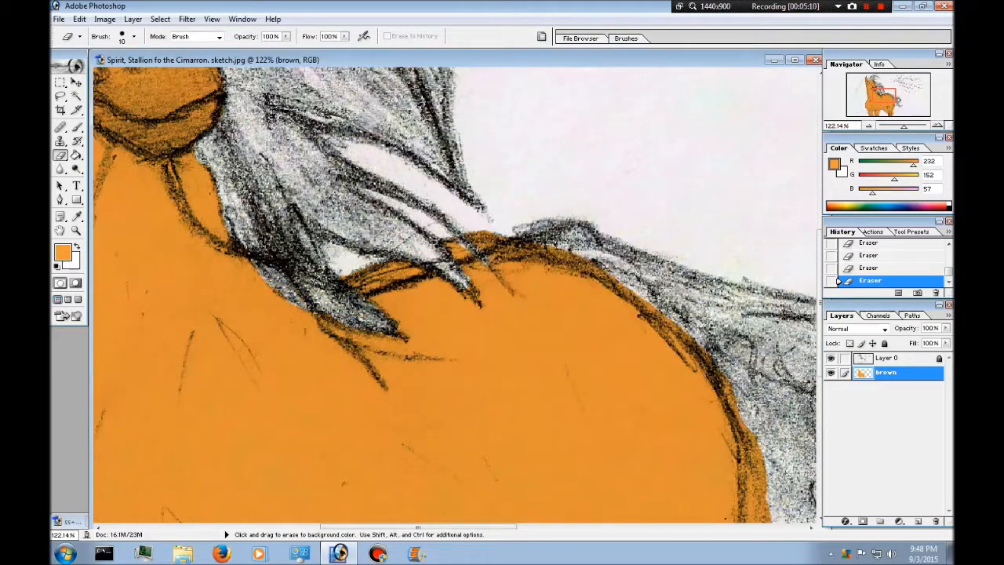
Step: Erase the orange fill spilling outside the mane and ear outlines on the brown layer
{"action": "left_click_drag", "start_coordinate": [471, 267], "coordinate": [353, 361]}
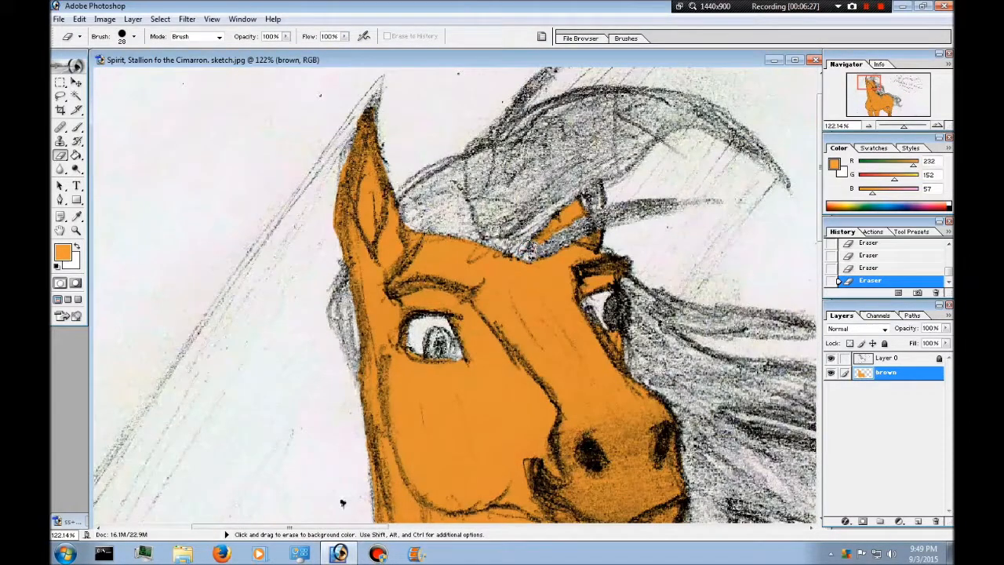
{"action": "left_click", "coordinate": [187, 19]}
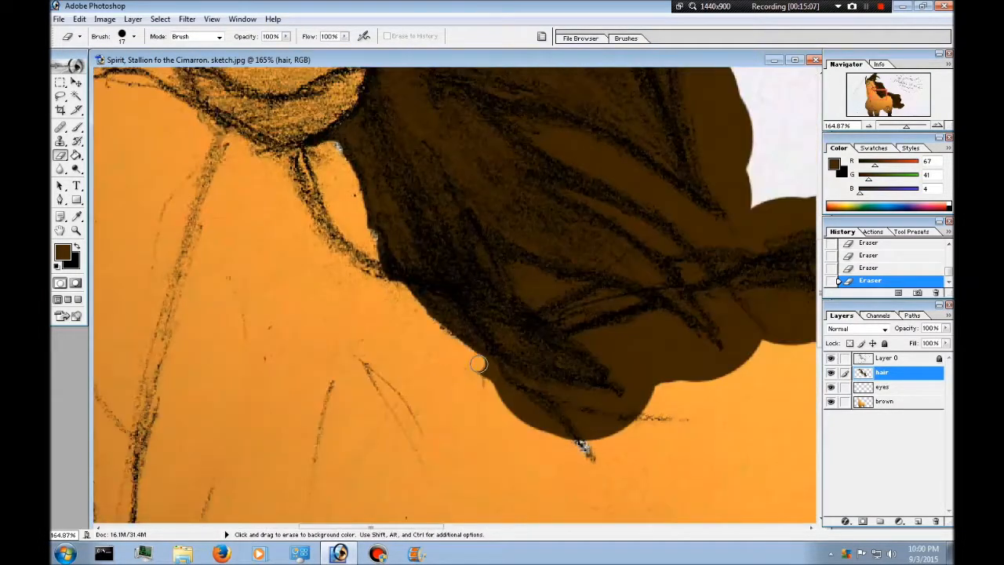
Step: Erase the dark brown overflow below the mane so it follows the drawn edge over the neck
{"action": "left_click_drag", "start_coordinate": [479, 365], "coordinate": [639, 408]}
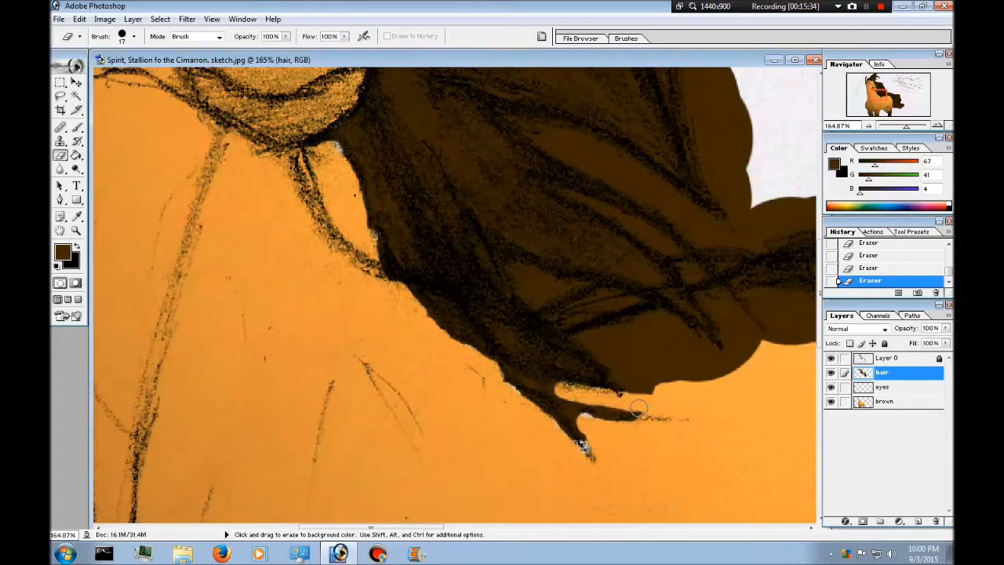
{"action": "left_click_drag", "start_coordinate": [639, 408], "coordinate": [616, 357]}
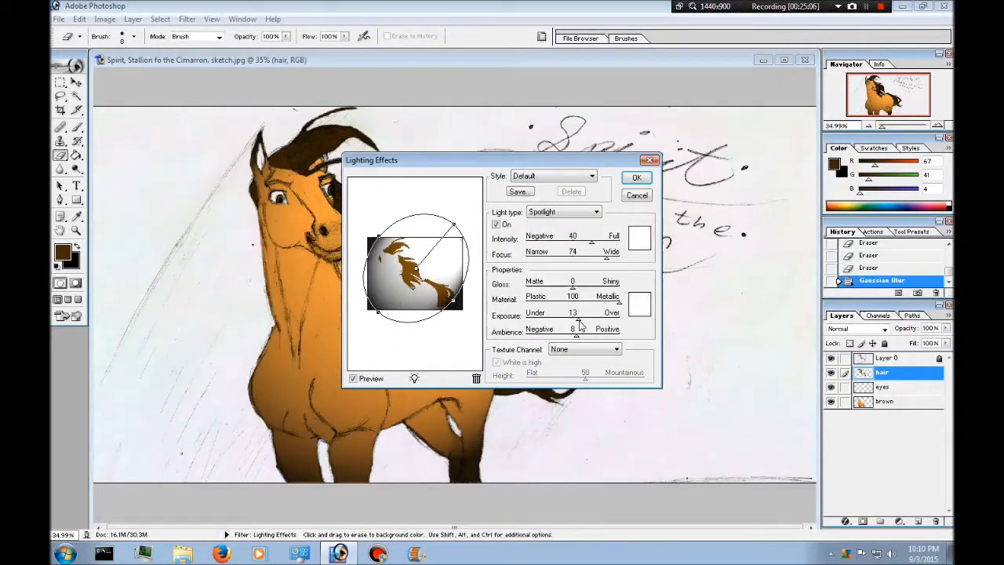
Step: Confirm the spotlight Lighting Effects filter on the hair layer
{"action": "left_click", "coordinate": [637, 177]}
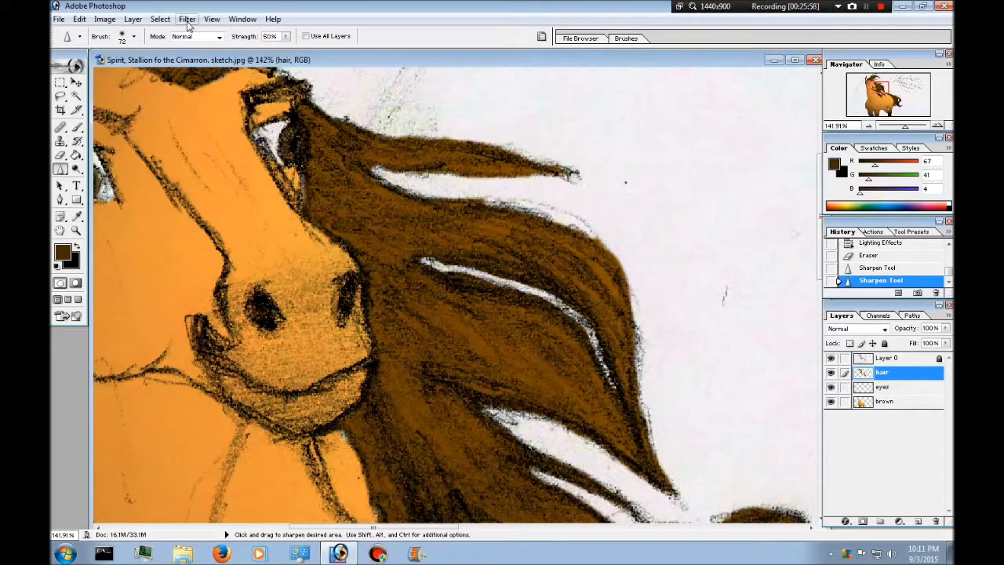
Step: Apply a spotlight Lighting Effects filter to Layer 0 so the sketch shades light to dark
{"action": "left_click", "coordinate": [186, 19]}
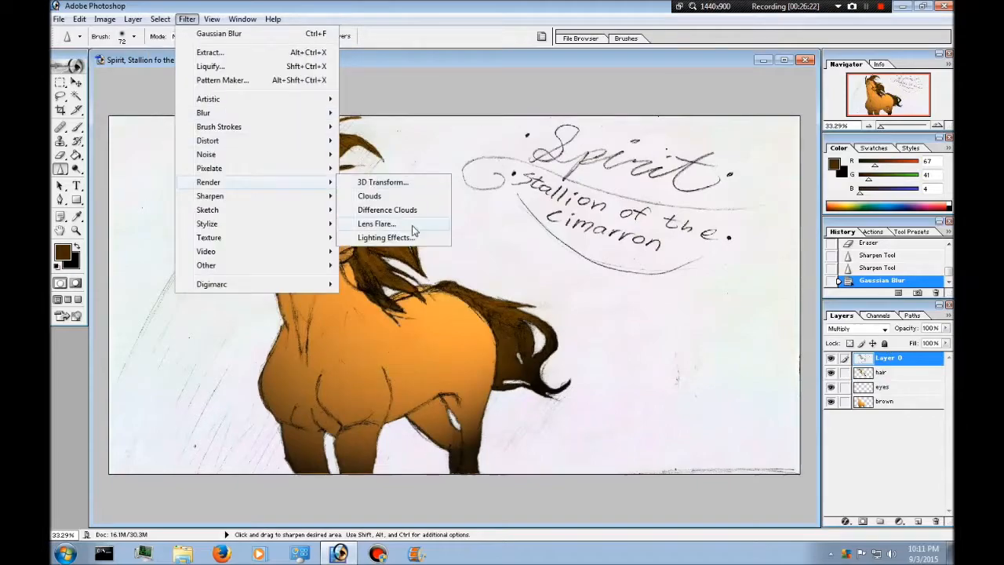
{"action": "left_click", "coordinate": [385, 237]}
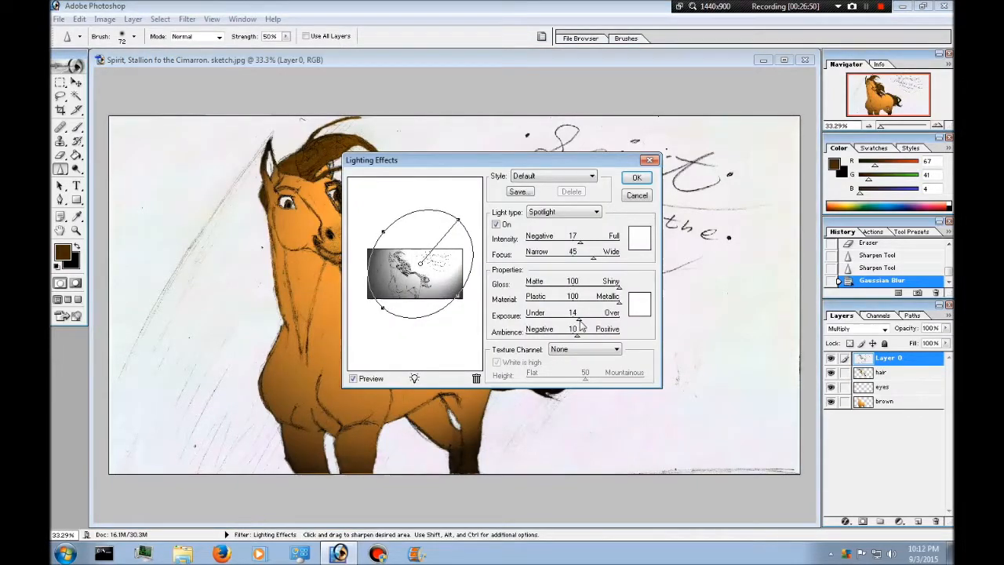
{"action": "left_click", "coordinate": [636, 177]}
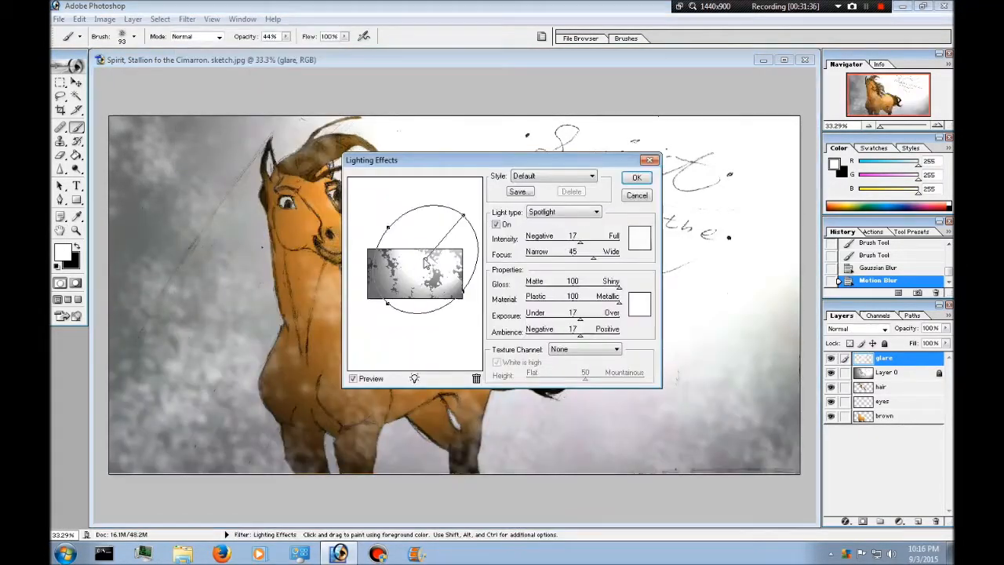
Step: Confirm the spotlight Lighting Effects filter on the glare layer
{"action": "left_click", "coordinate": [636, 176]}
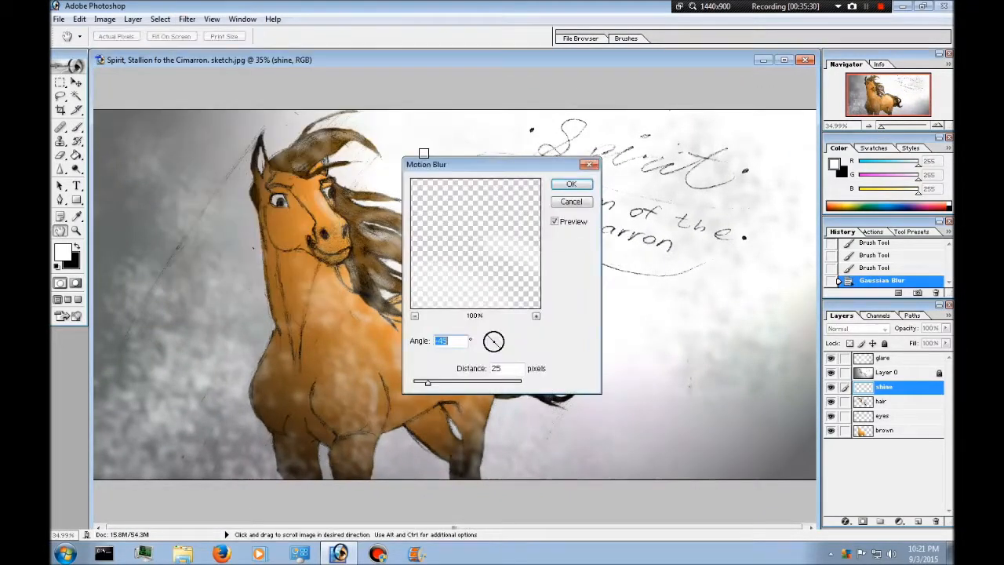
Step: Apply Motion Blur to the shine layer to streak it over the mane
{"action": "left_click", "coordinate": [571, 184]}
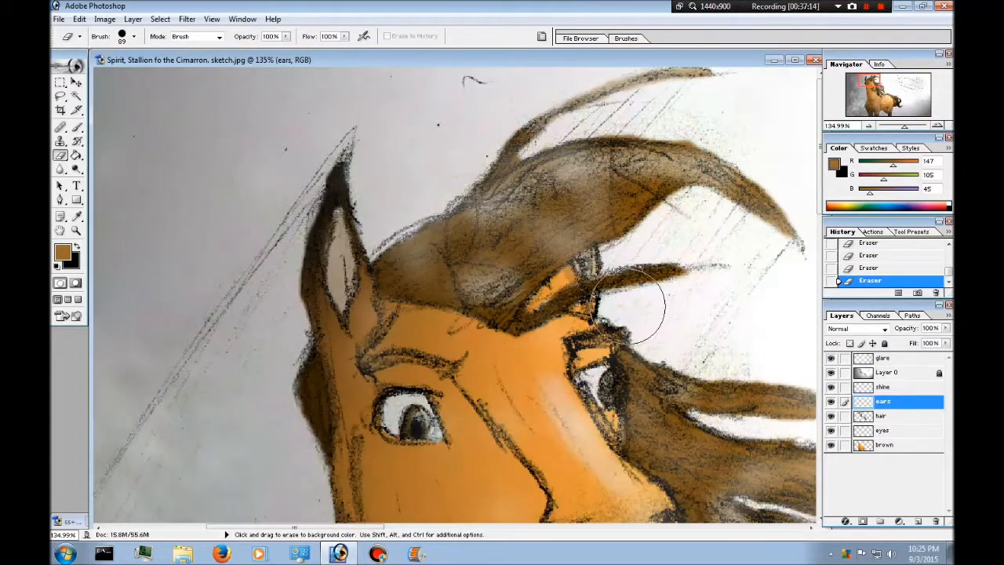
{"action": "left_click", "coordinate": [187, 18]}
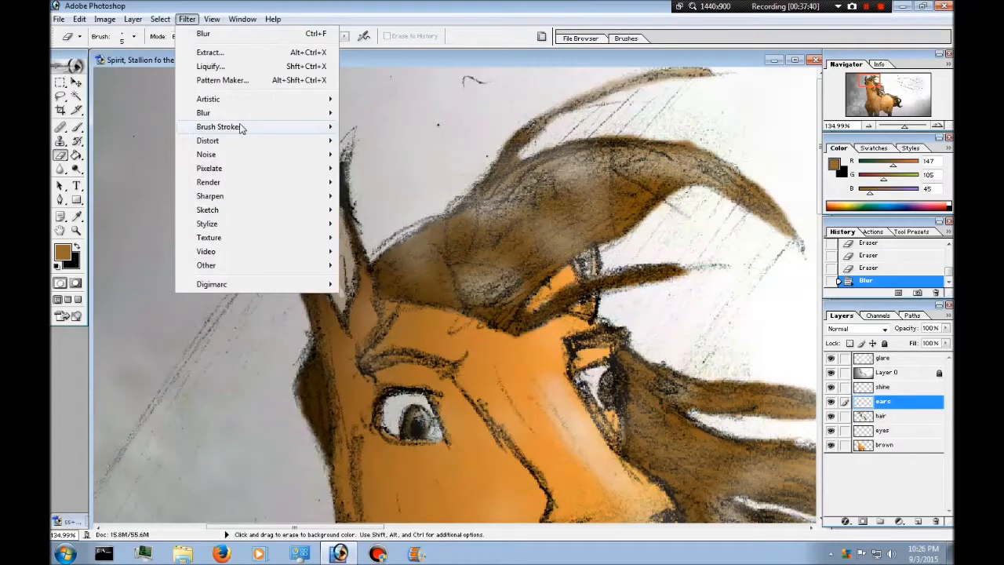